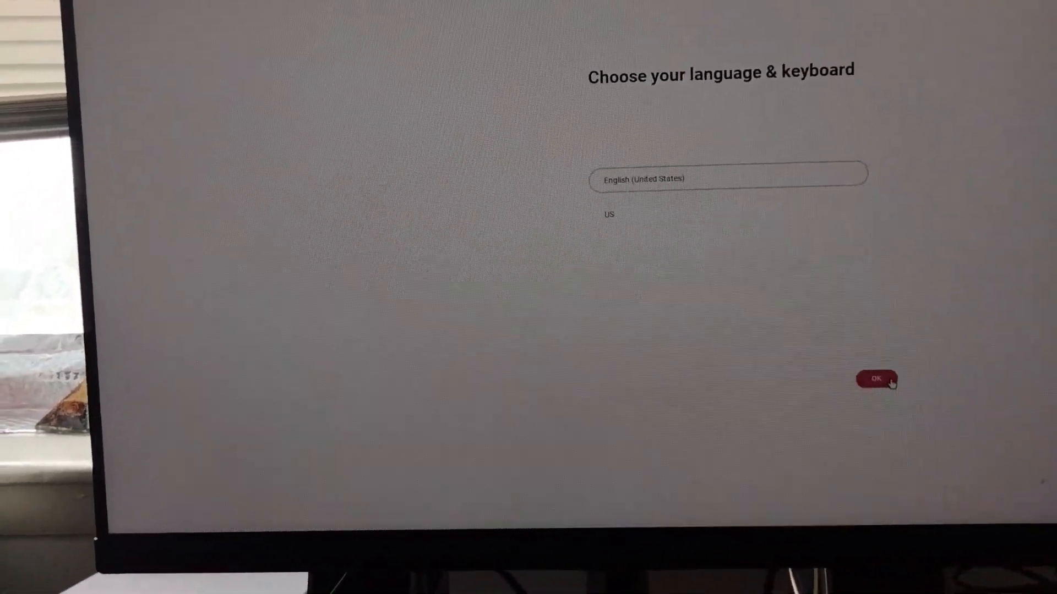
# Step: Confirm English (United States) with US keyboard and begin setup from the Welcome to FydeOS v17 screen
pyautogui.click(876, 379)
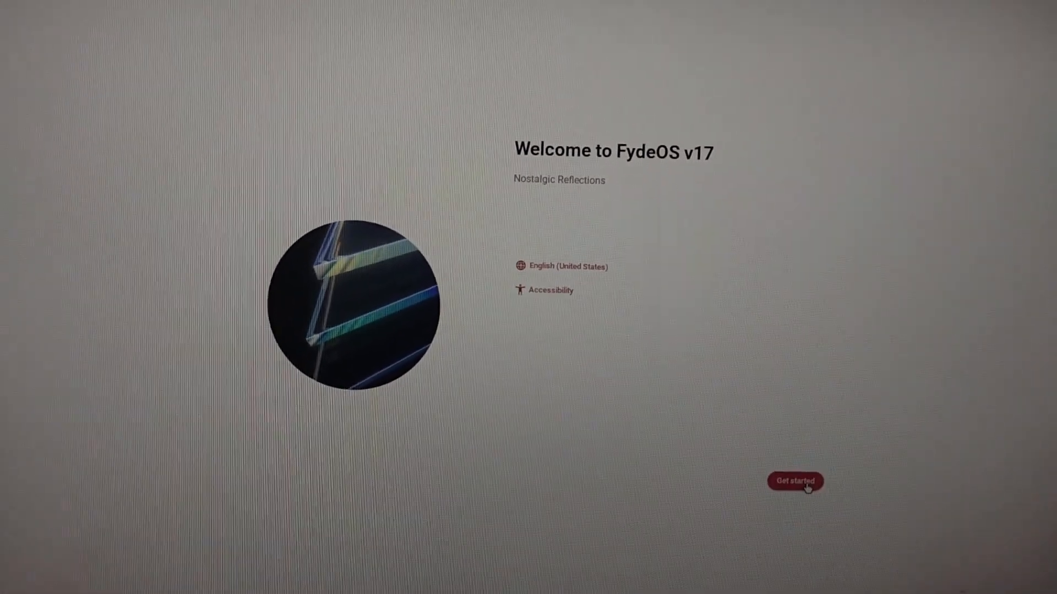
pyautogui.click(795, 481)
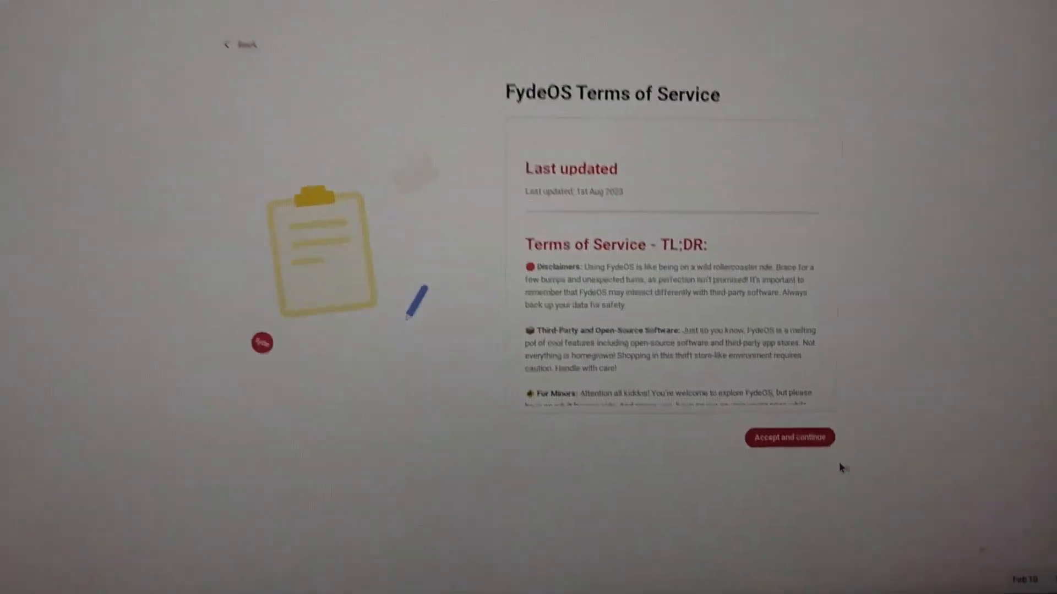
# Step: Accept the terms and privacy statement, then continue with a Google account set up for yourself
pyautogui.click(788, 437)
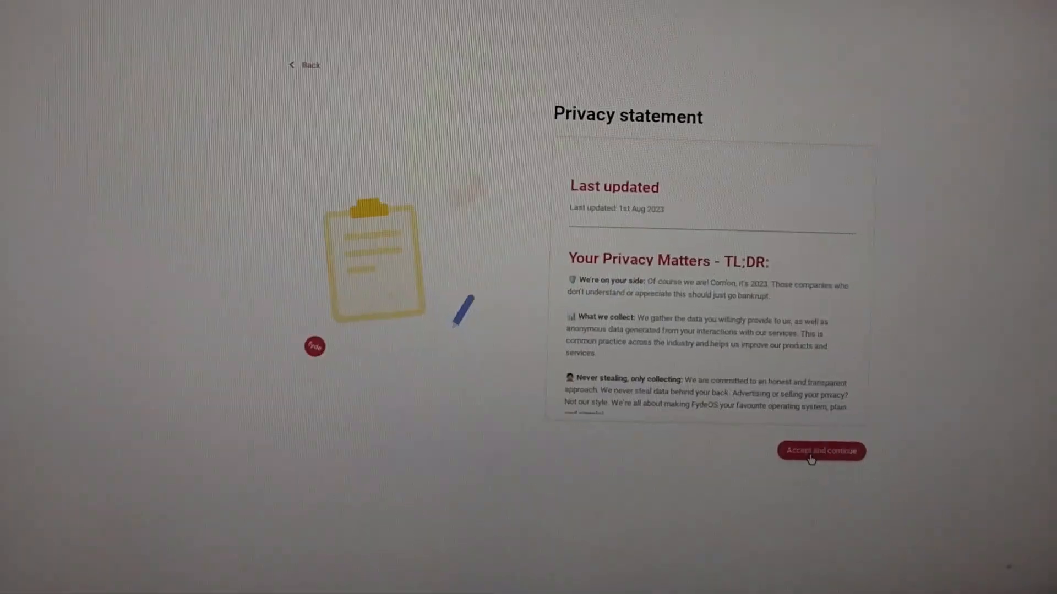
pyautogui.click(821, 451)
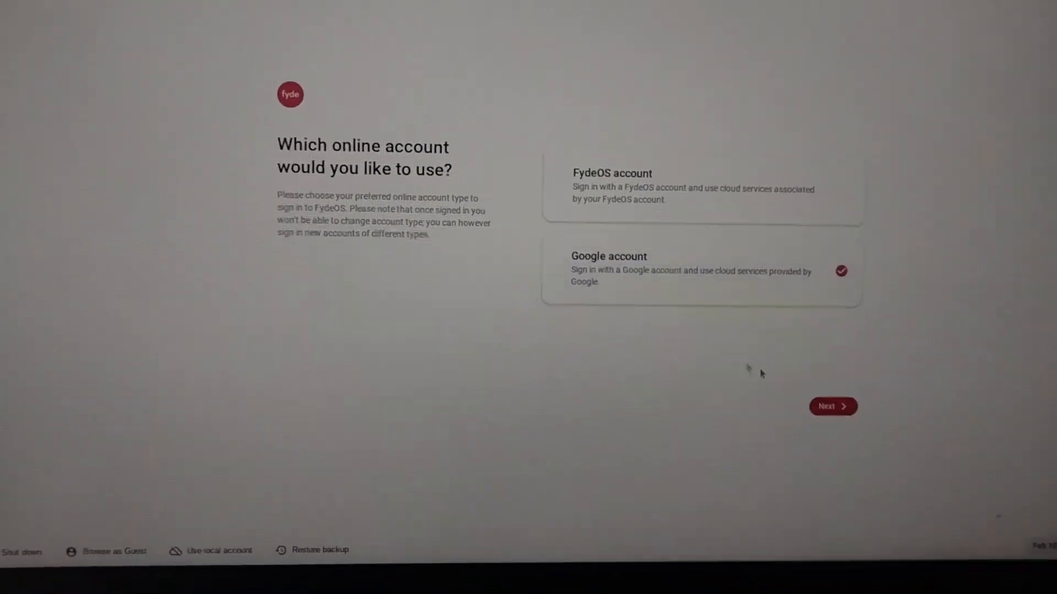
pyautogui.click(833, 406)
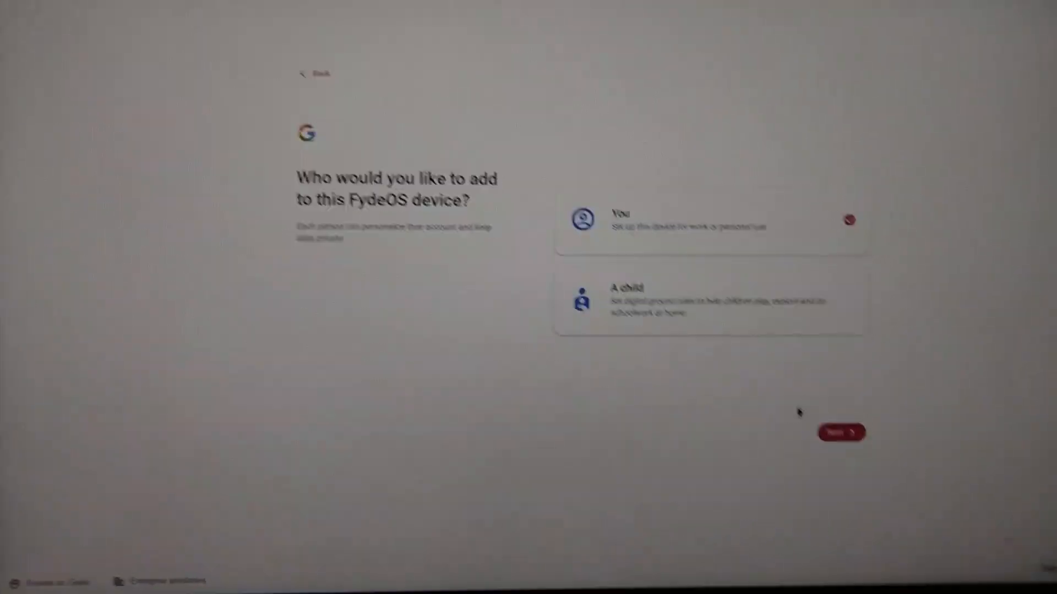
pyautogui.click(840, 431)
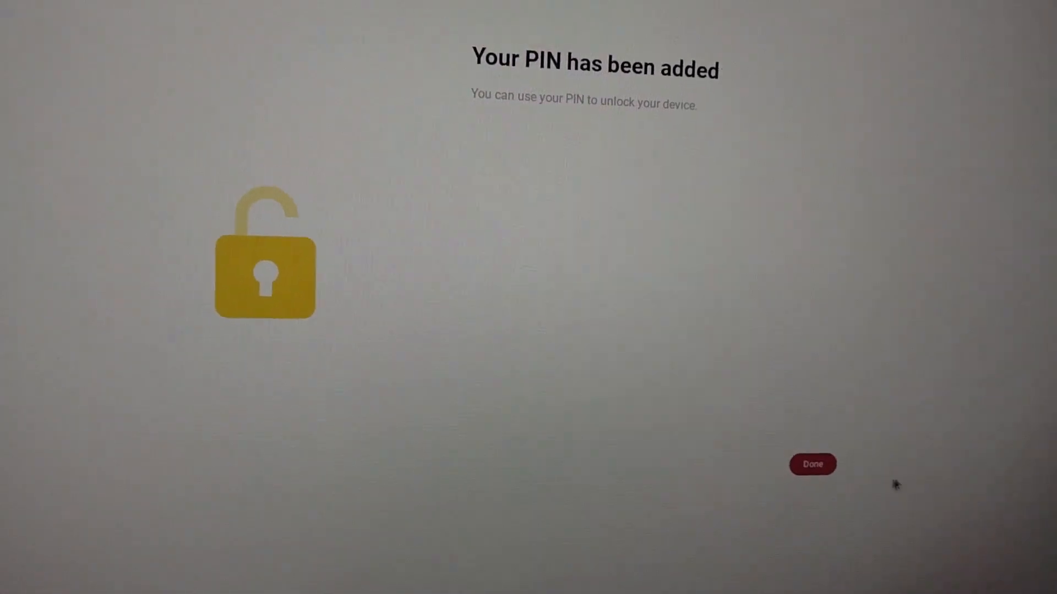
# Step: Complete the PIN step, skip the gesture introduction and continue with the Dark theme
pyautogui.click(811, 465)
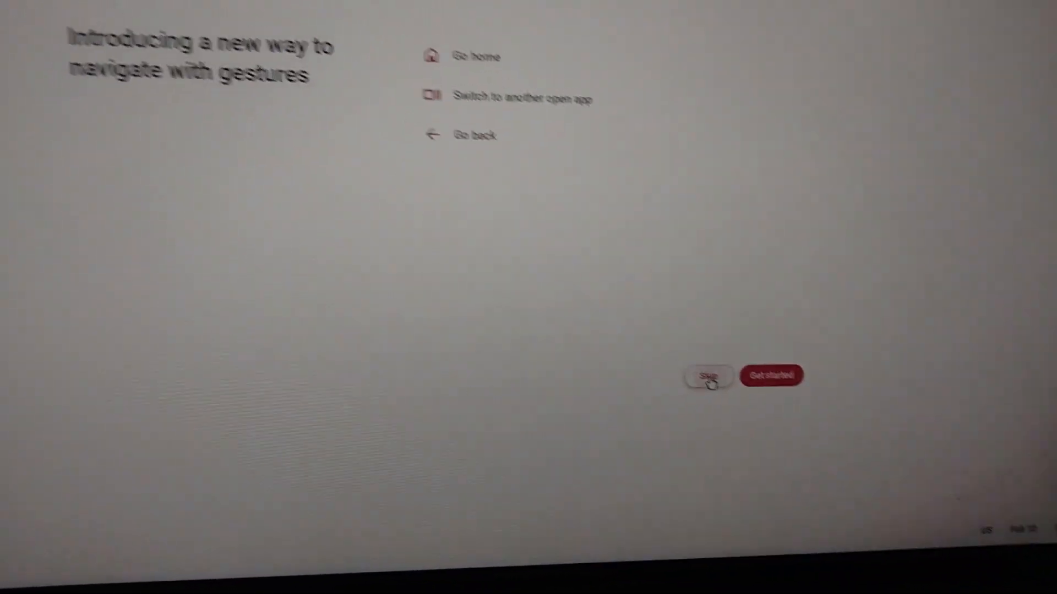
pyautogui.click(772, 376)
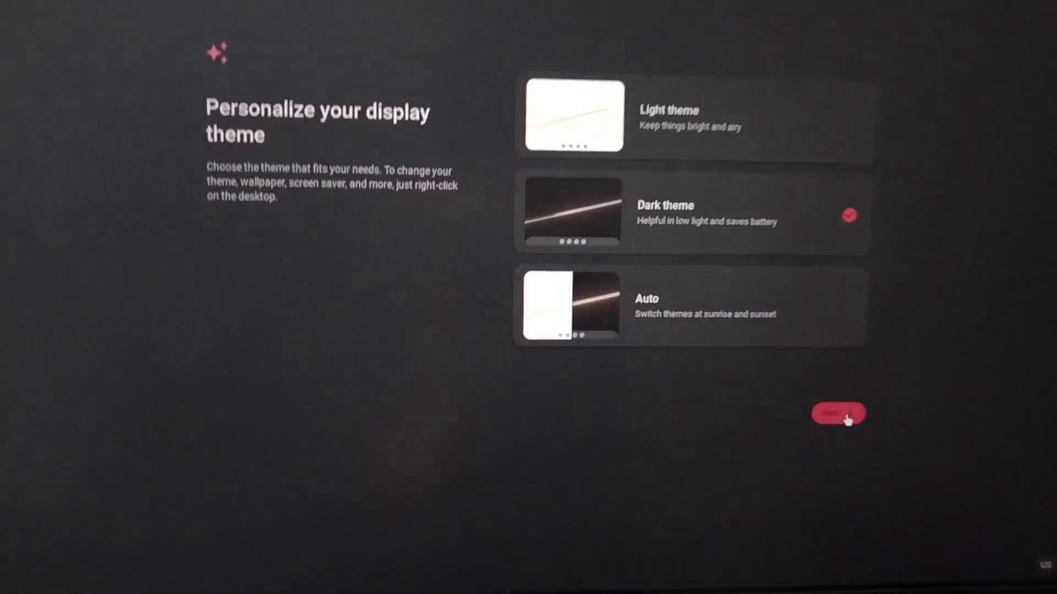
pyautogui.click(838, 413)
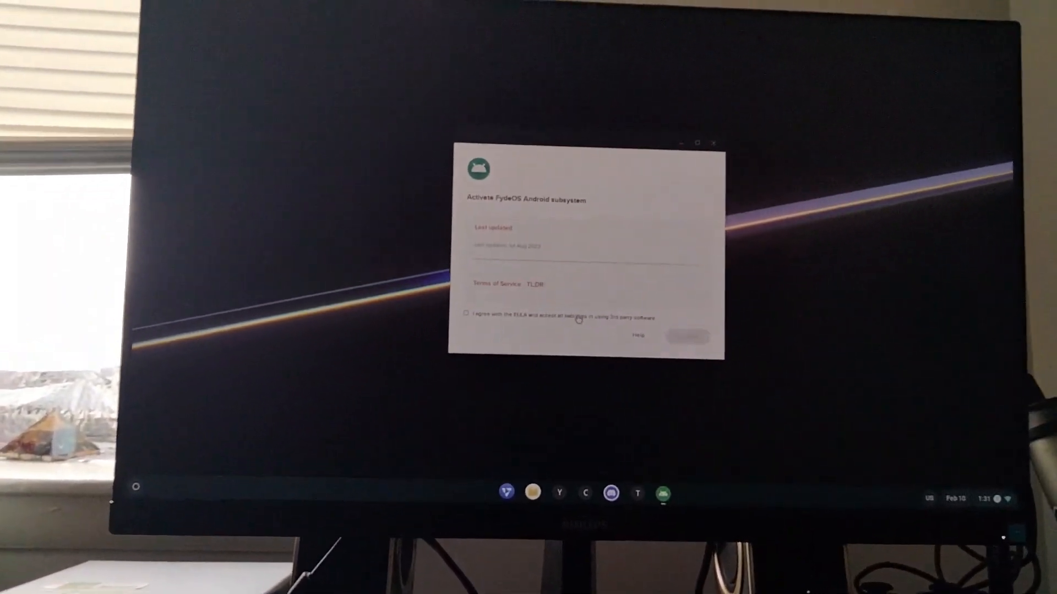
# Step: Tick agreement to the EULA in the Activate FydeOS Android subsystem dialog
pyautogui.click(466, 313)
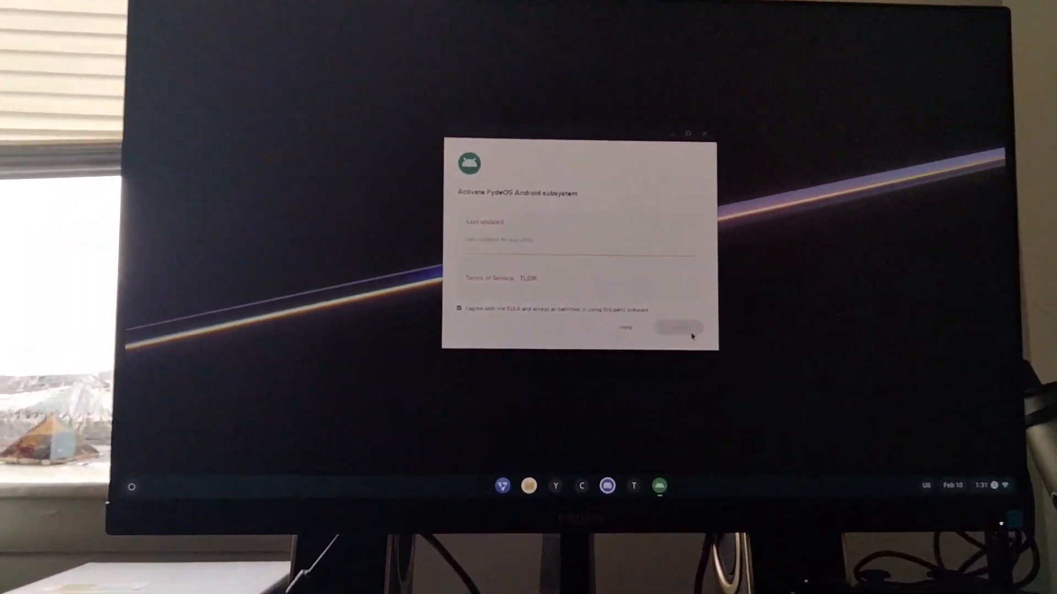